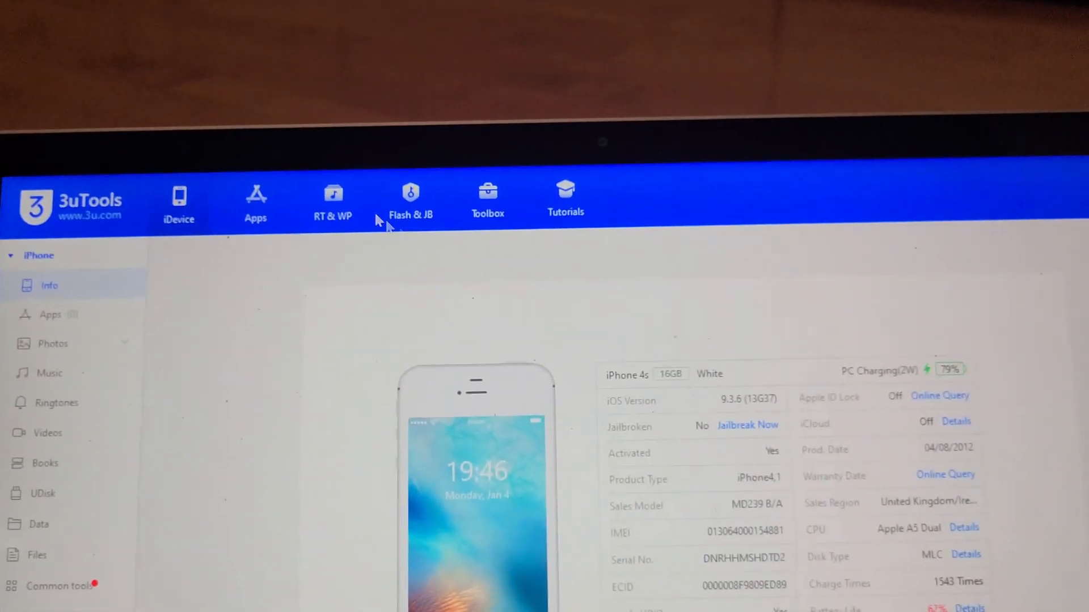
Bring up the Flash & JB jailbreak page for the connected iPhone 4s on iOS 9.3.6.
click(410, 197)
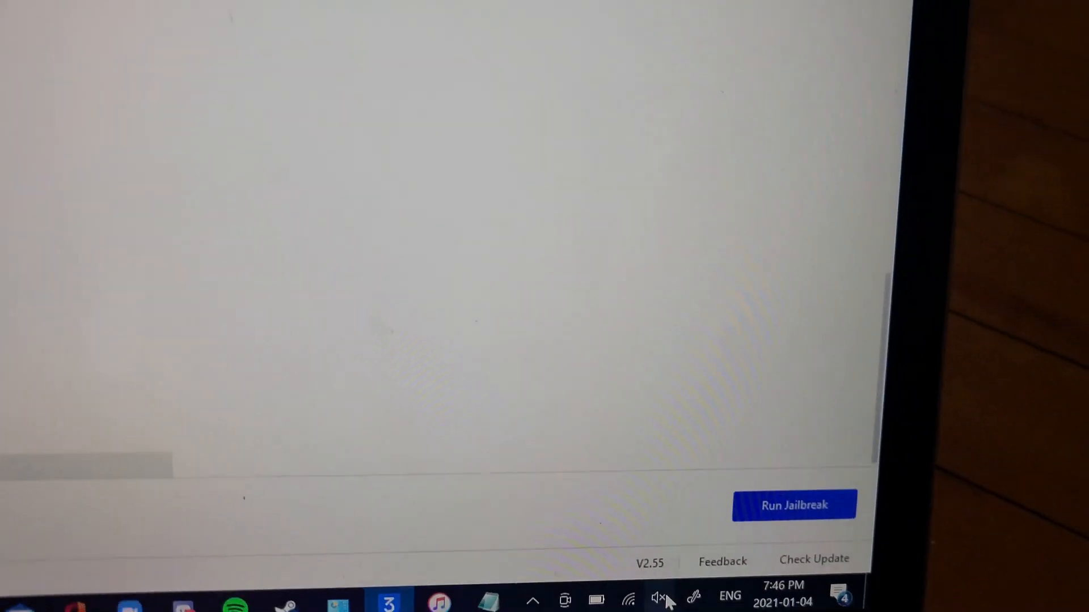
click(793, 504)
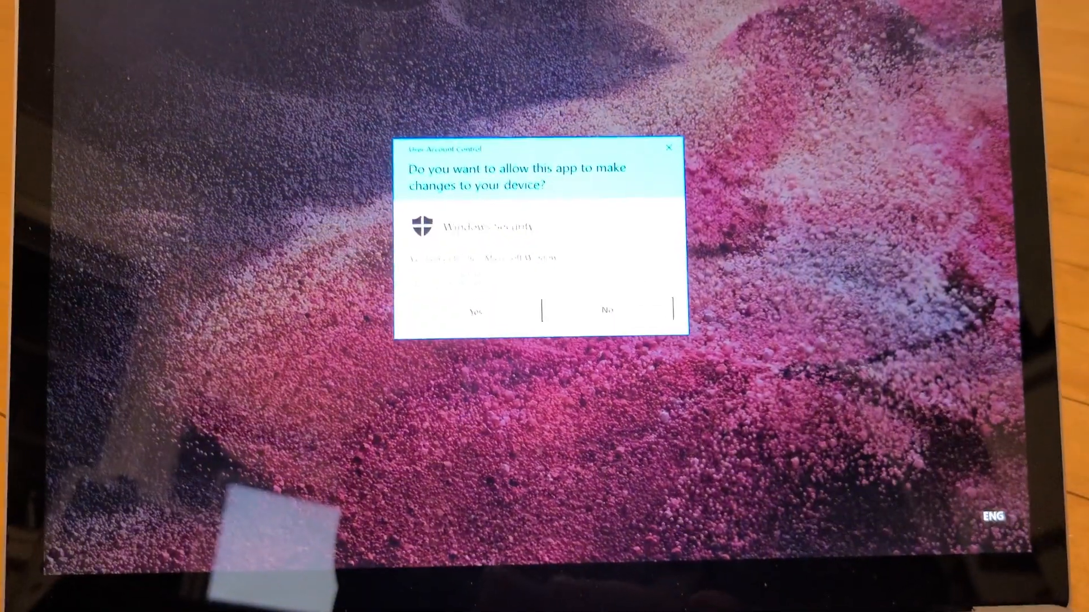
Allow the UAC prompt, then reach Manage settings under Virus & threat protection.
click(474, 311)
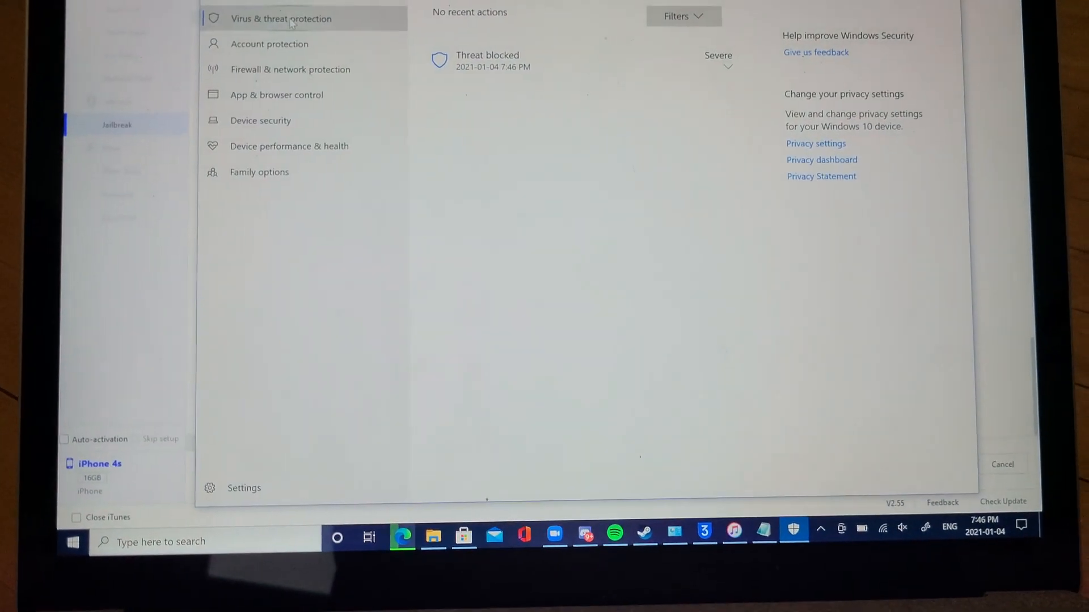
click(281, 19)
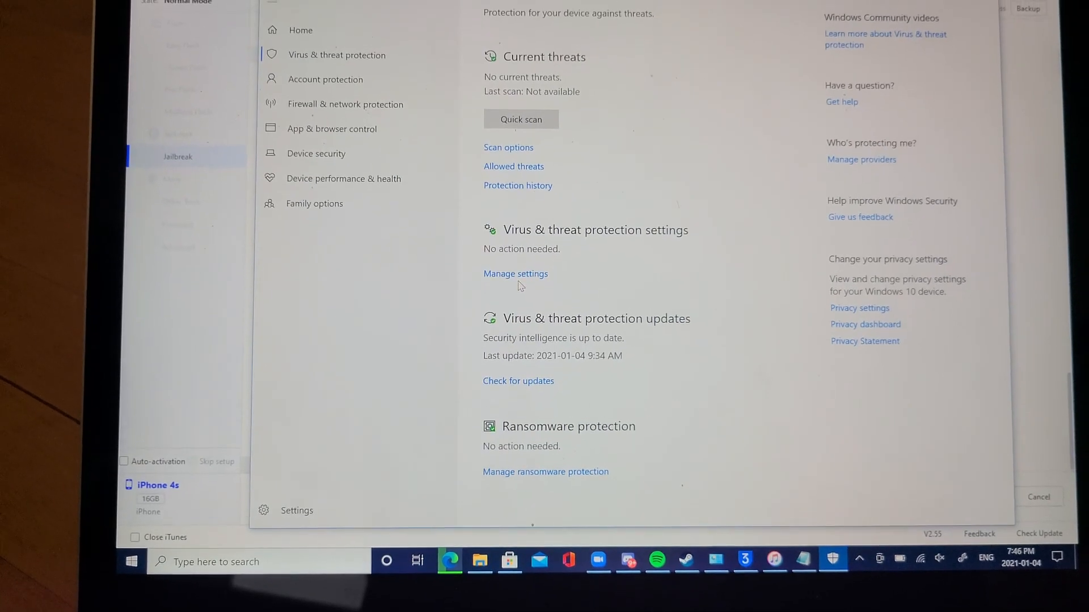
click(515, 274)
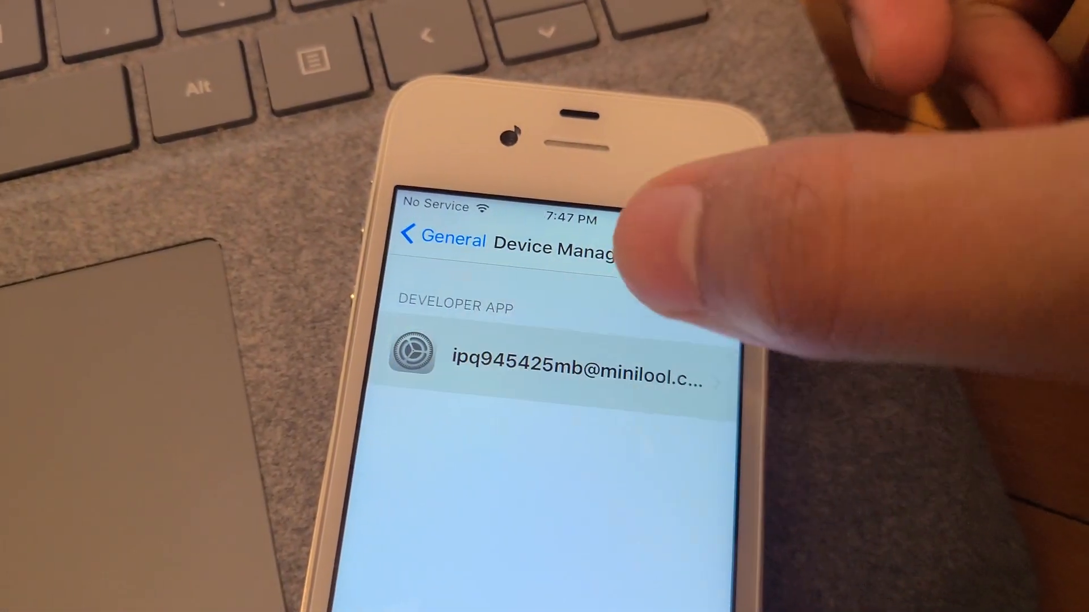
Trust the Phoenix developer app profile in Device Management.
click(569, 364)
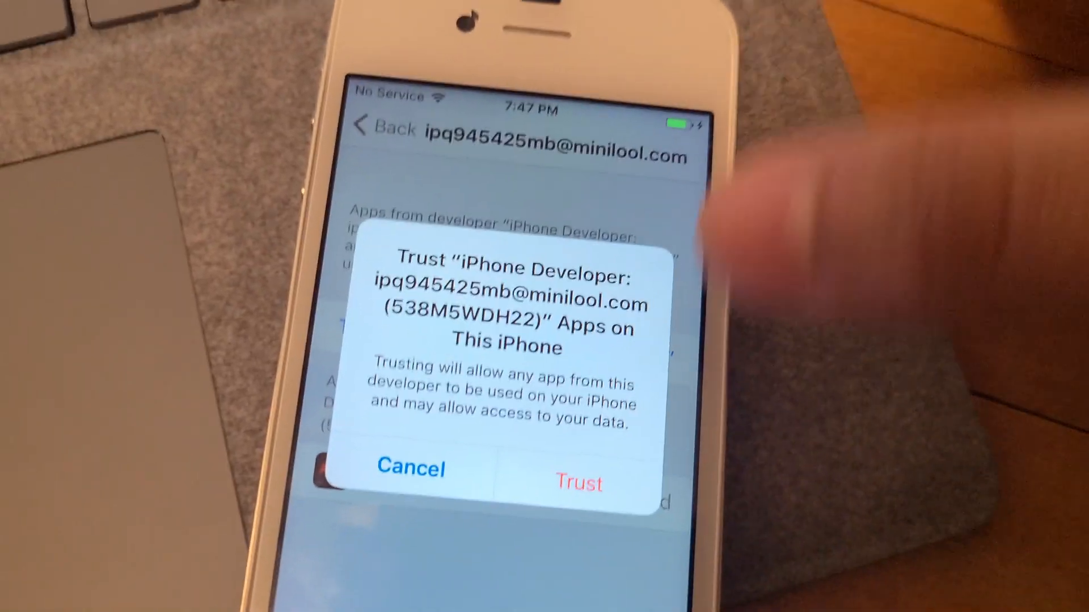
click(580, 480)
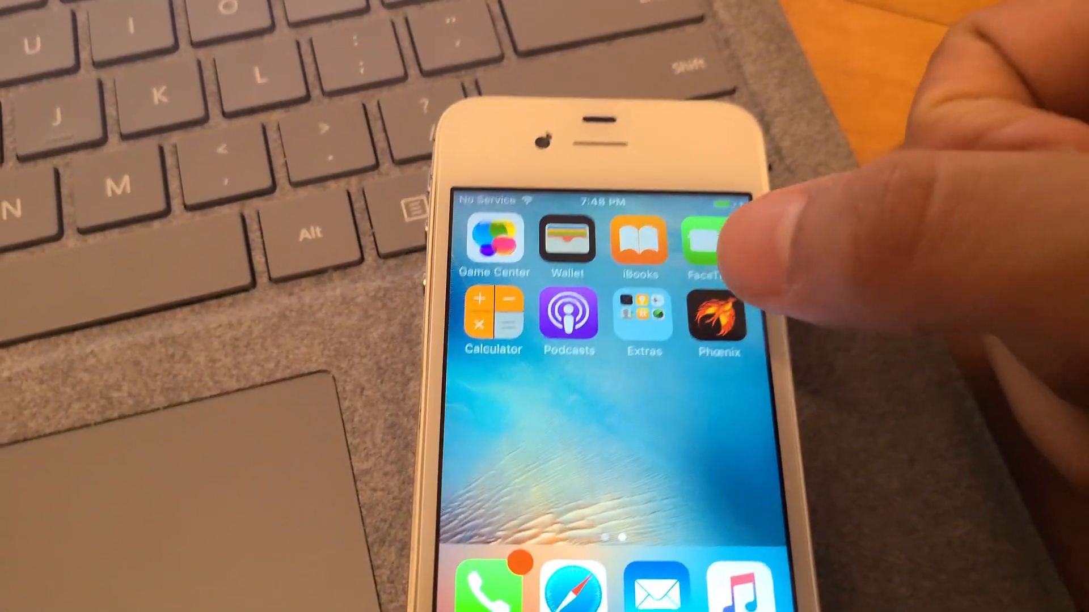
Launch Phoenix, accept its terms and begin installation using the provided iPhone4,1 offsets.
click(716, 316)
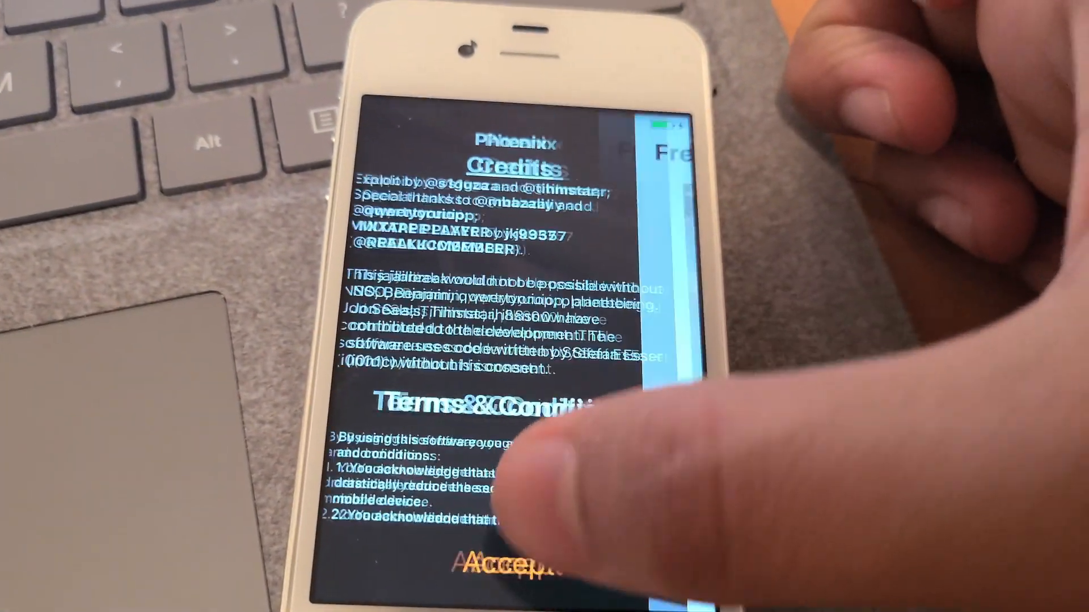
click(500, 569)
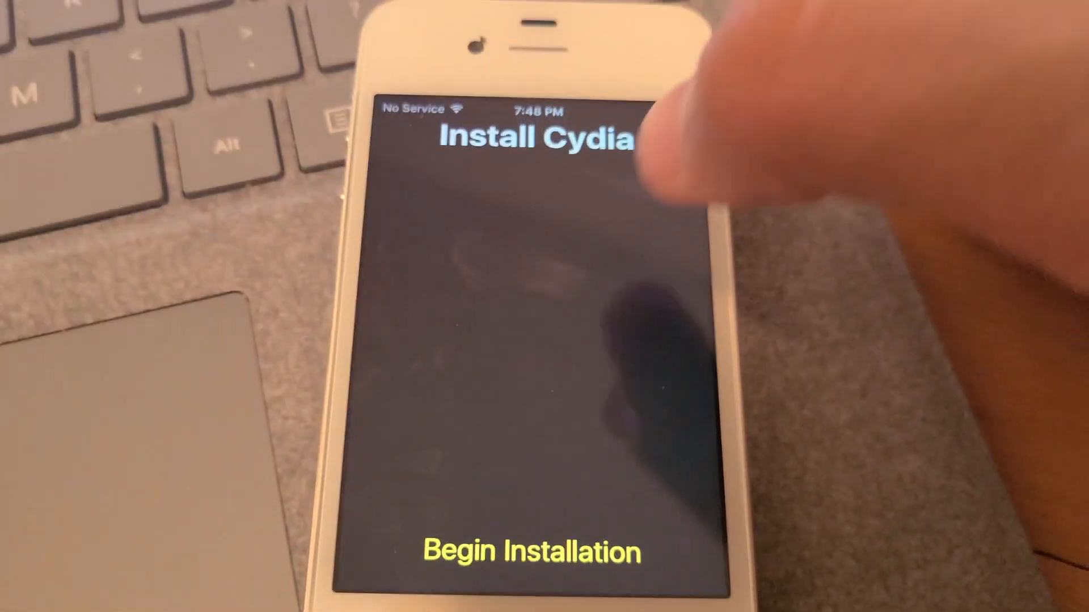
click(531, 553)
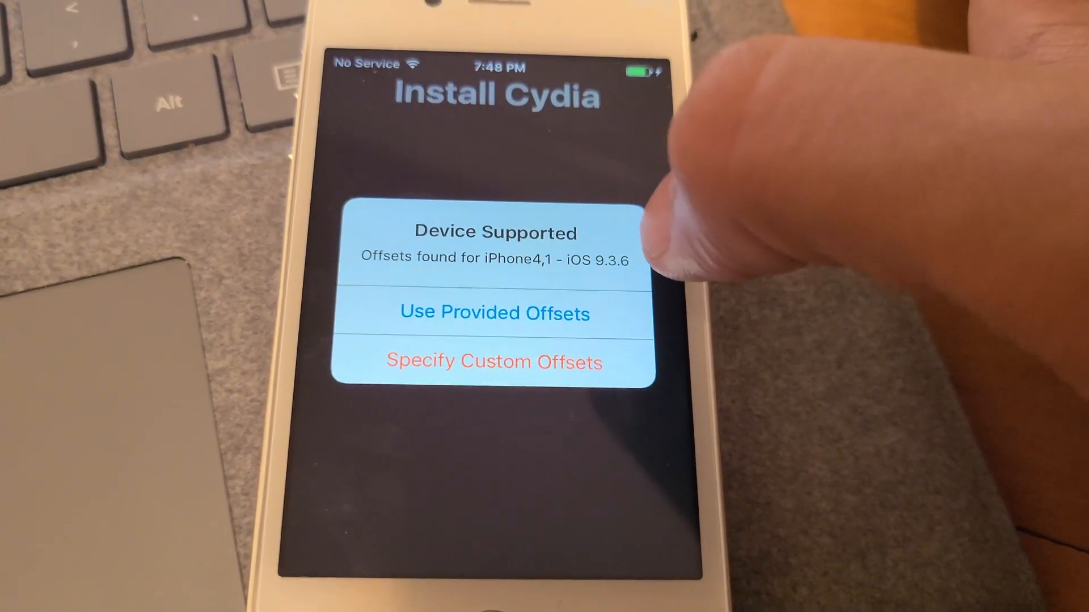
click(495, 313)
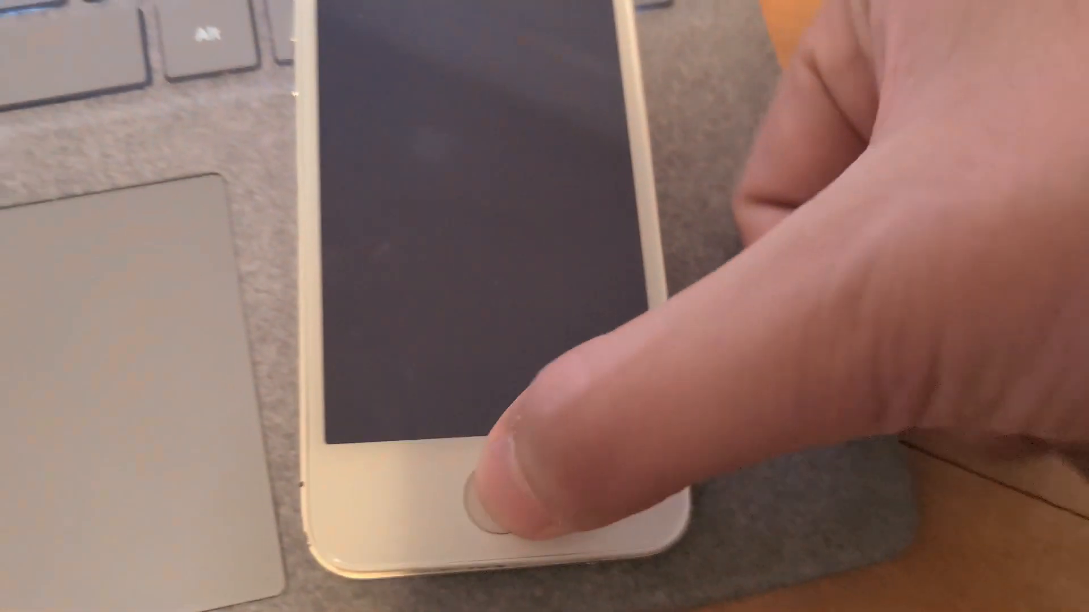
Relaunch Phoenix from Home, dismiss the mixtape alert and rerun installation with the provided offsets.
click(487, 500)
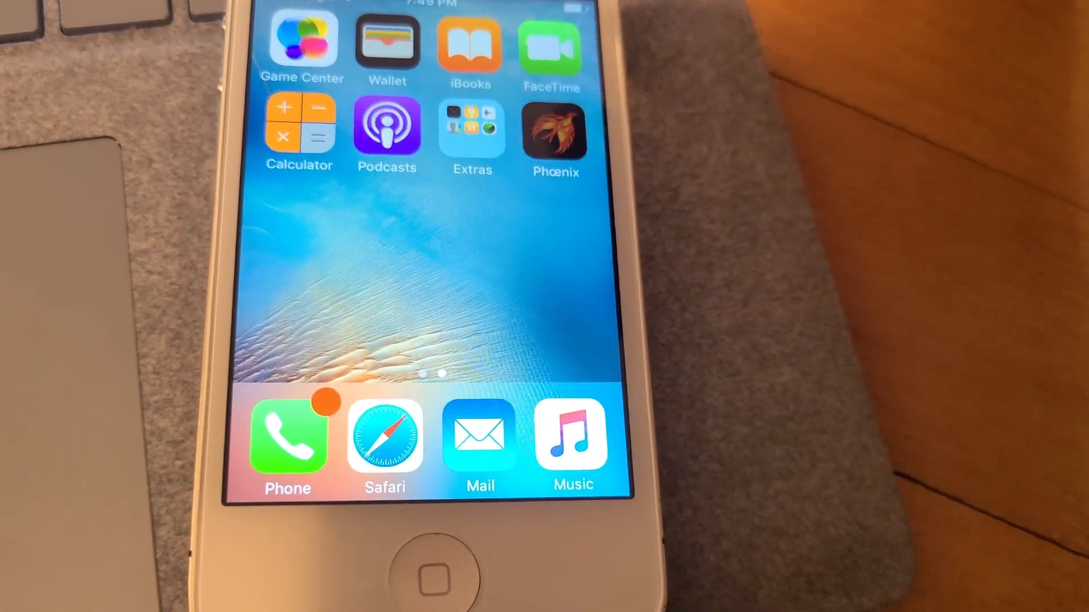
click(554, 132)
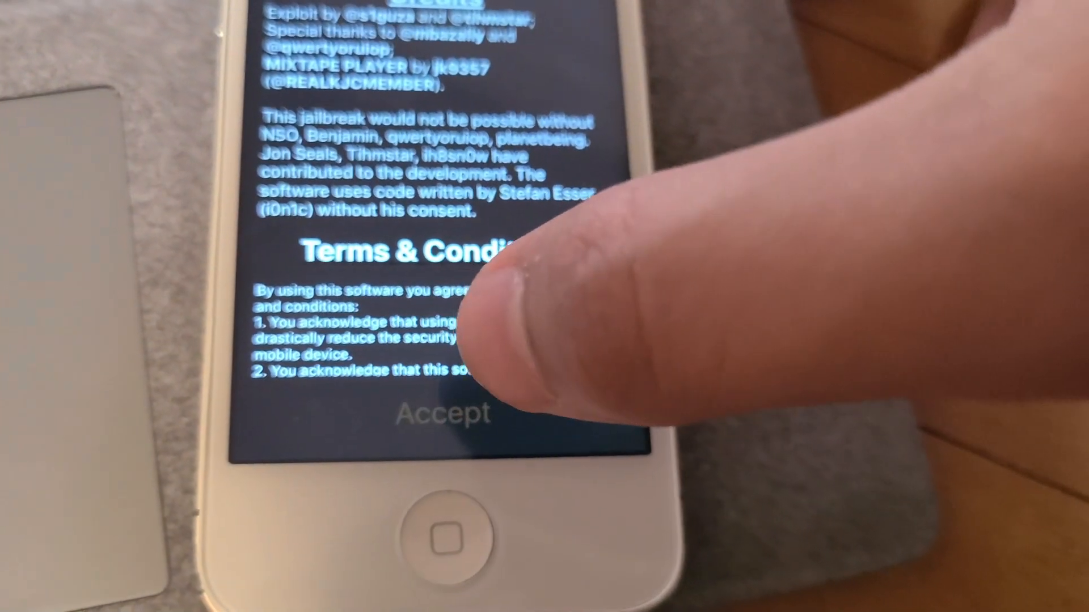
click(444, 413)
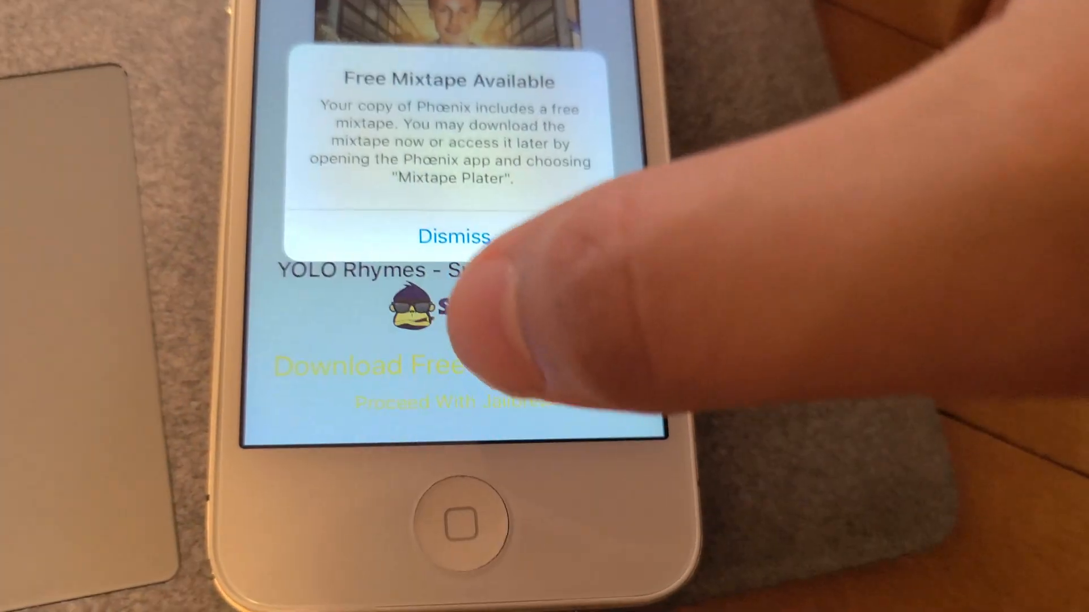
click(454, 236)
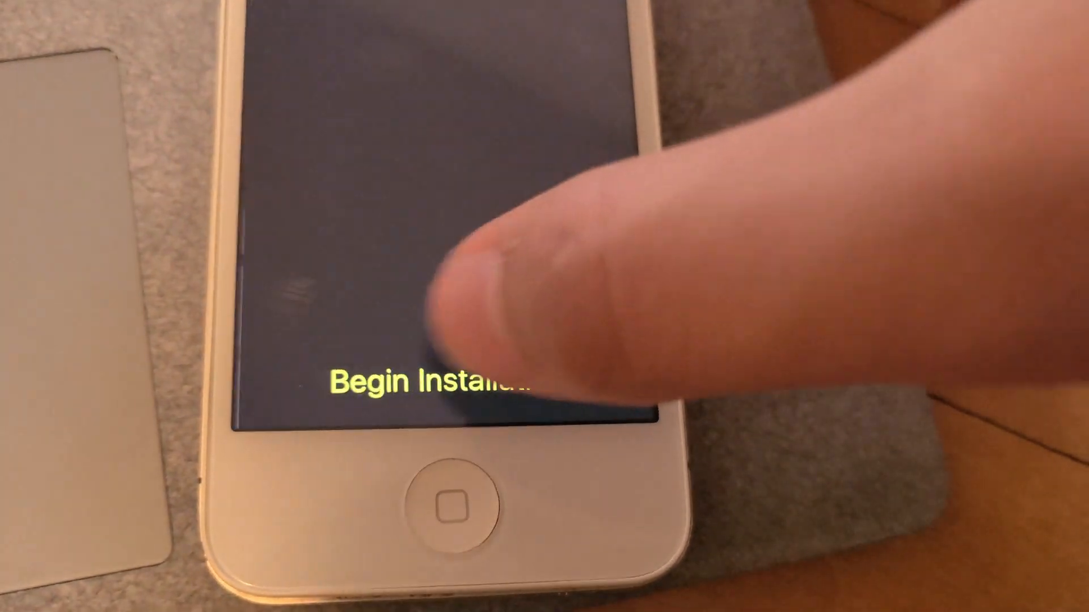
click(431, 382)
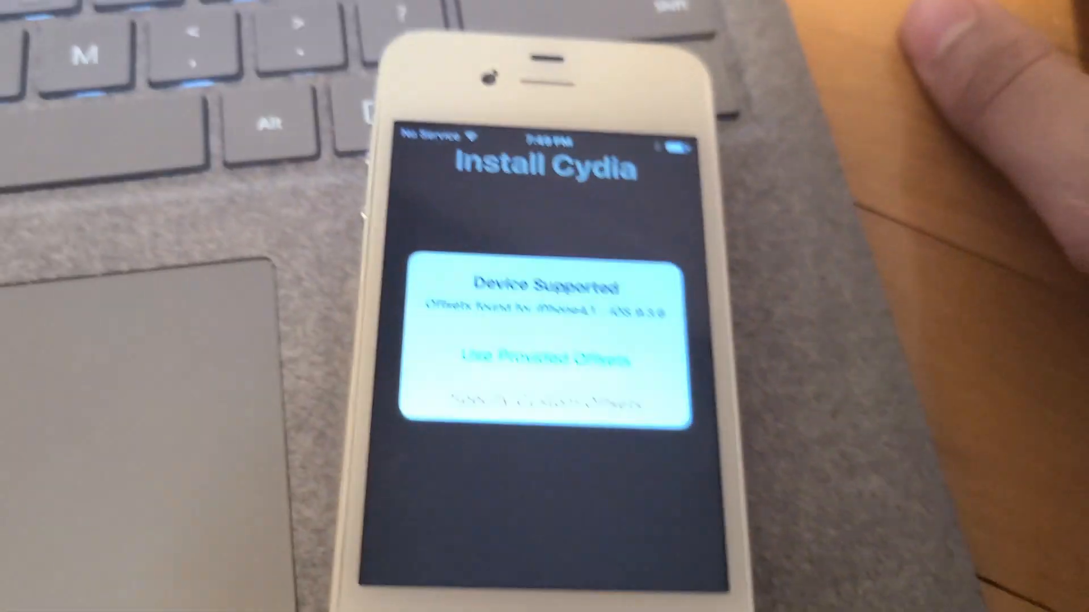
click(546, 359)
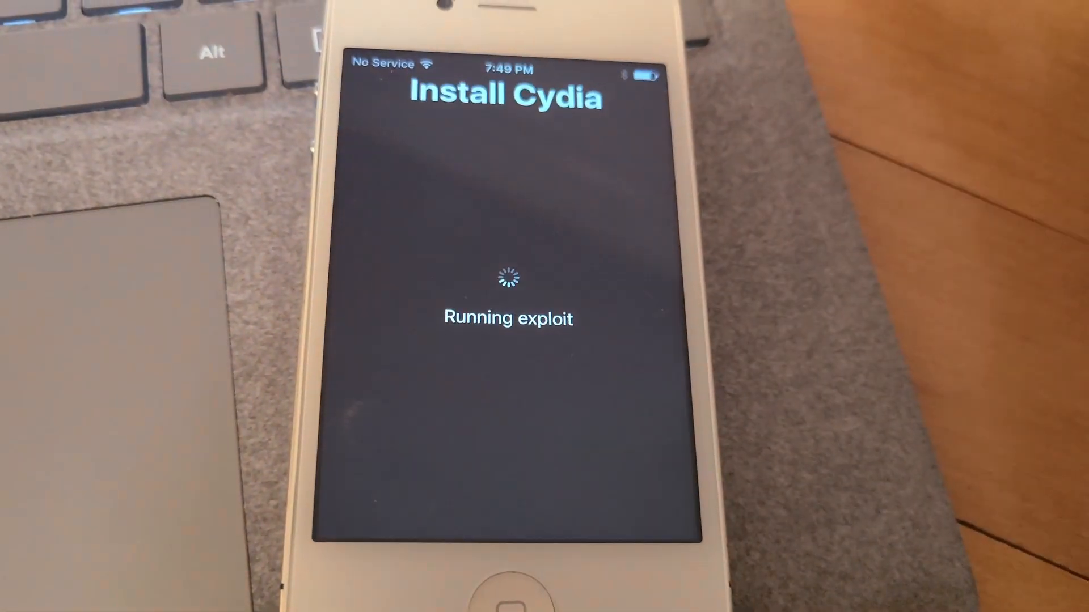